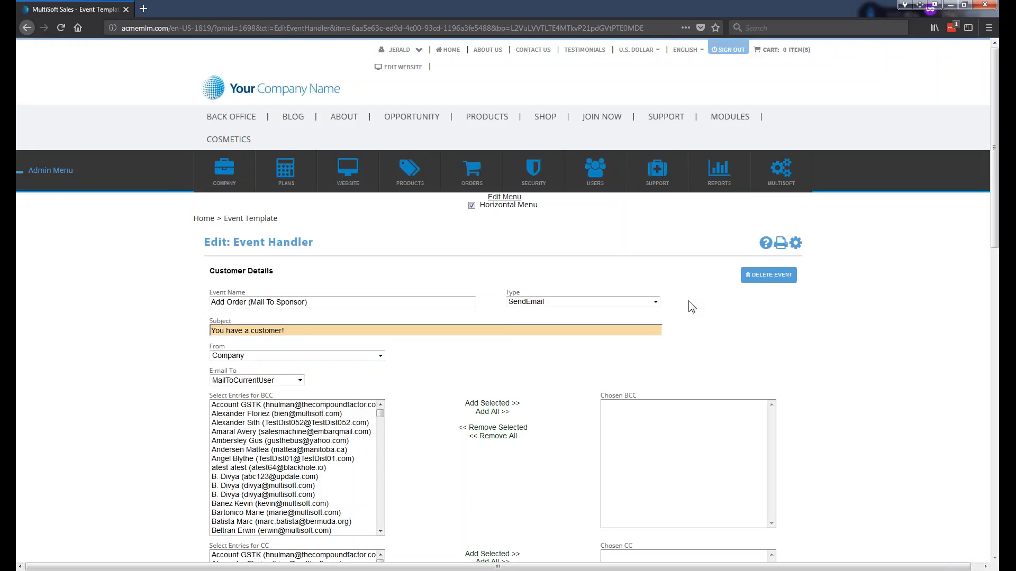
Open the COMPANY administration menu to reach Notification Management.
{"action": "left_click", "coordinate": [223, 171]}
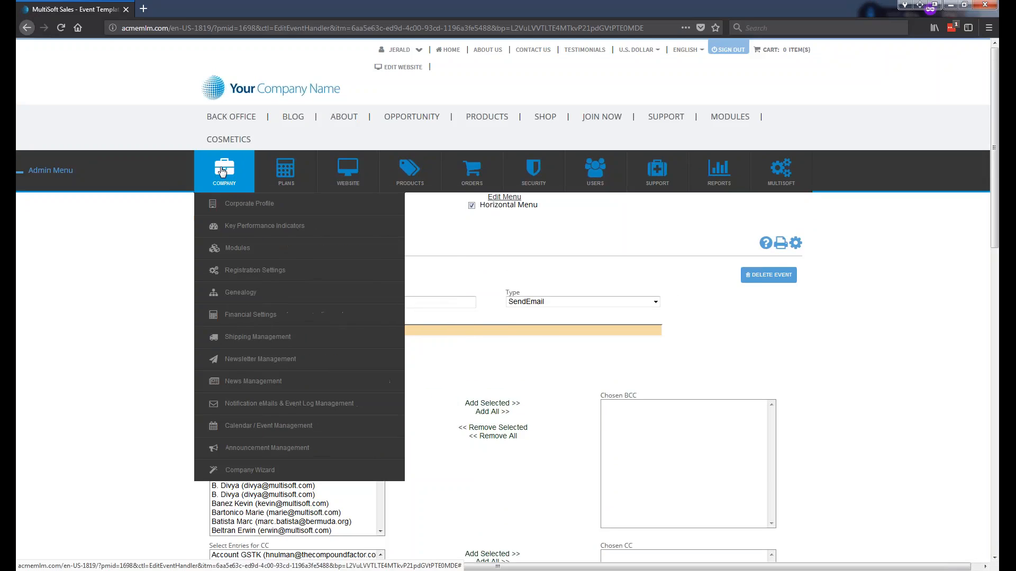
{"action": "mouse_move", "coordinate": [289, 403]}
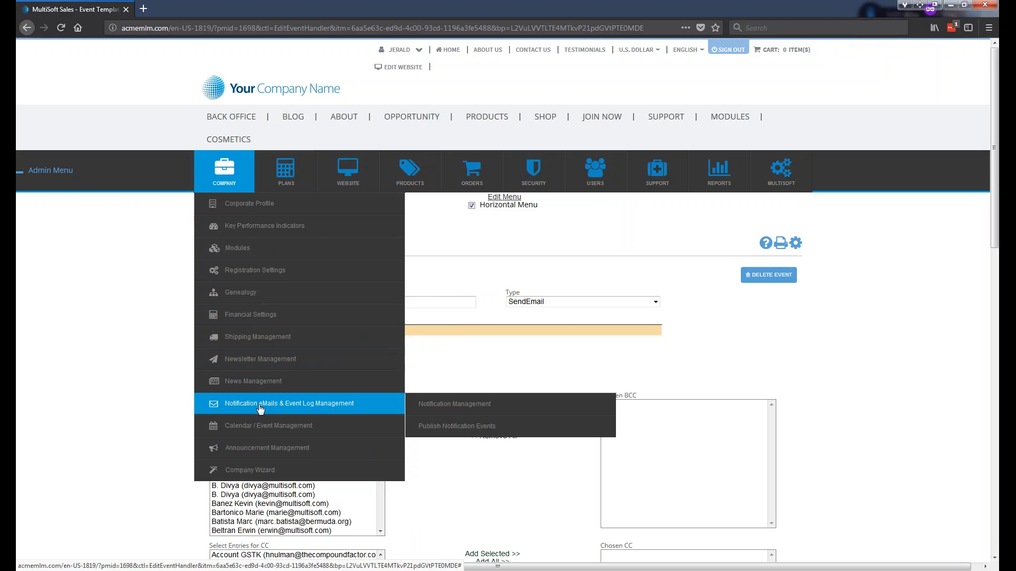
{"action": "mouse_move", "coordinate": [482, 404]}
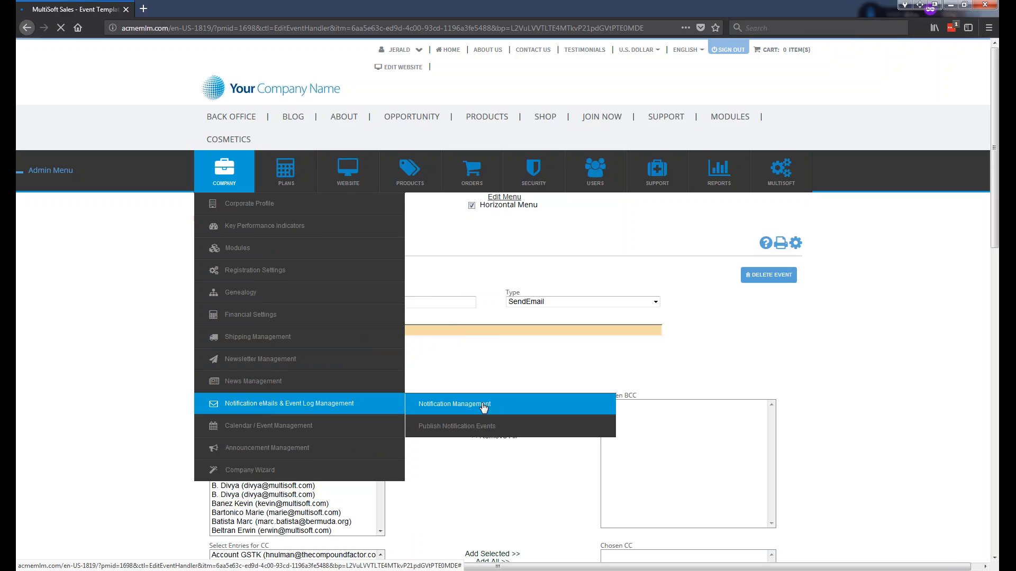
Filter Notification Management to Add Order (Mail To Customer/Distributor) and edit its Order Received email.
{"action": "left_click", "coordinate": [454, 403]}
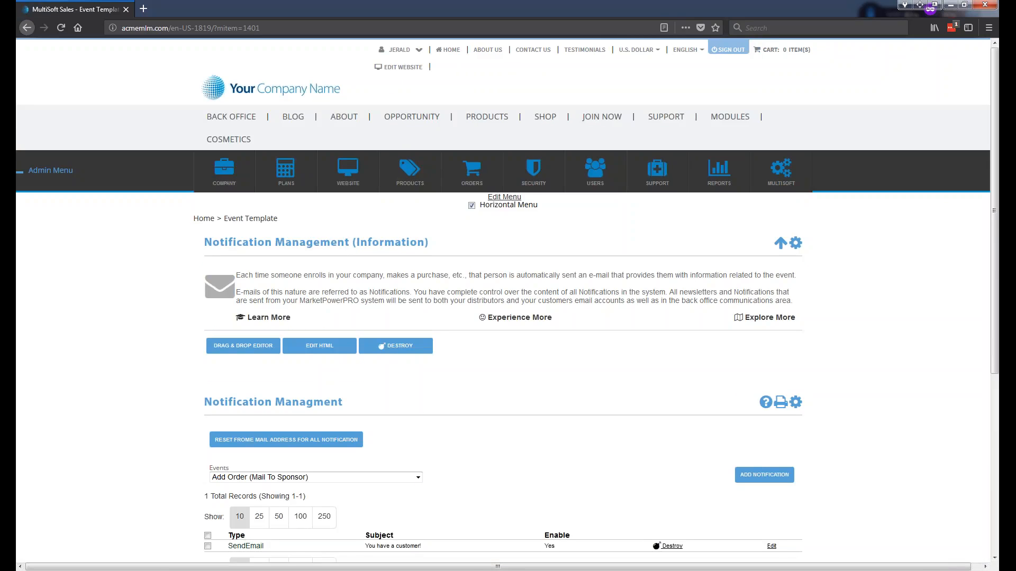
{"action": "scroll", "scroll_direction": "down", "scroll_amount": 3}
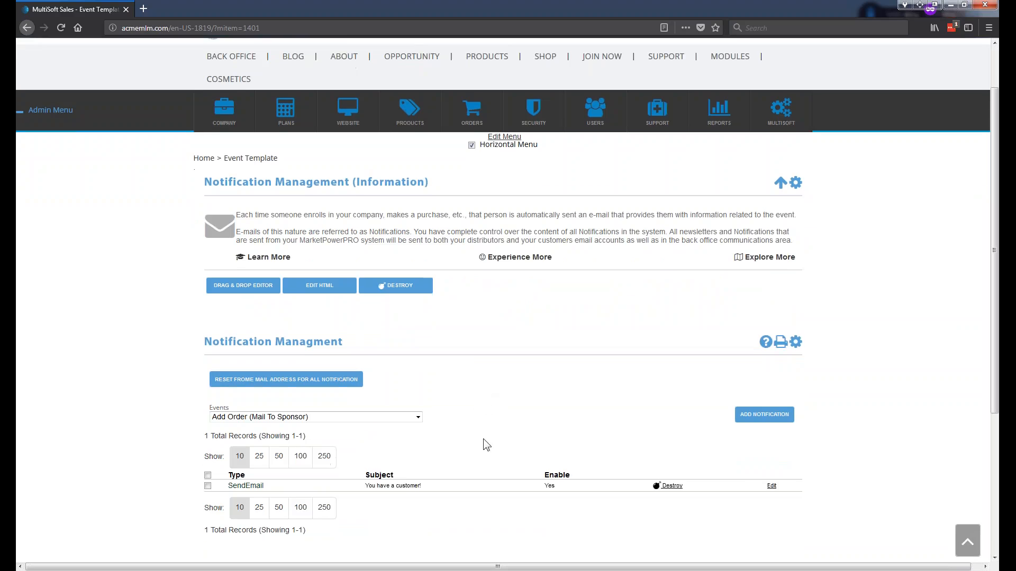
{"action": "mouse_move", "coordinate": [347, 439]}
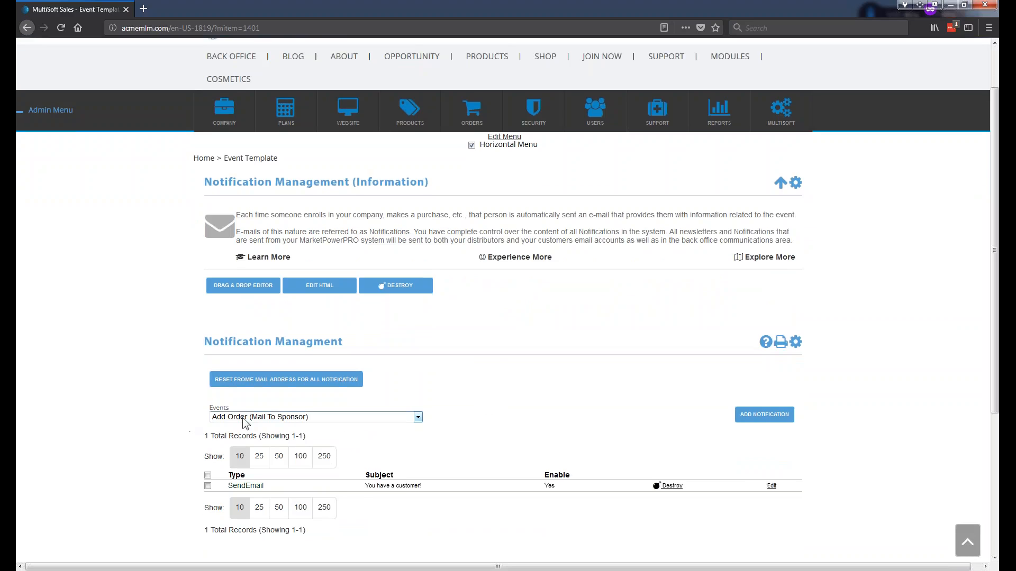
{"action": "mouse_move", "coordinate": [323, 428]}
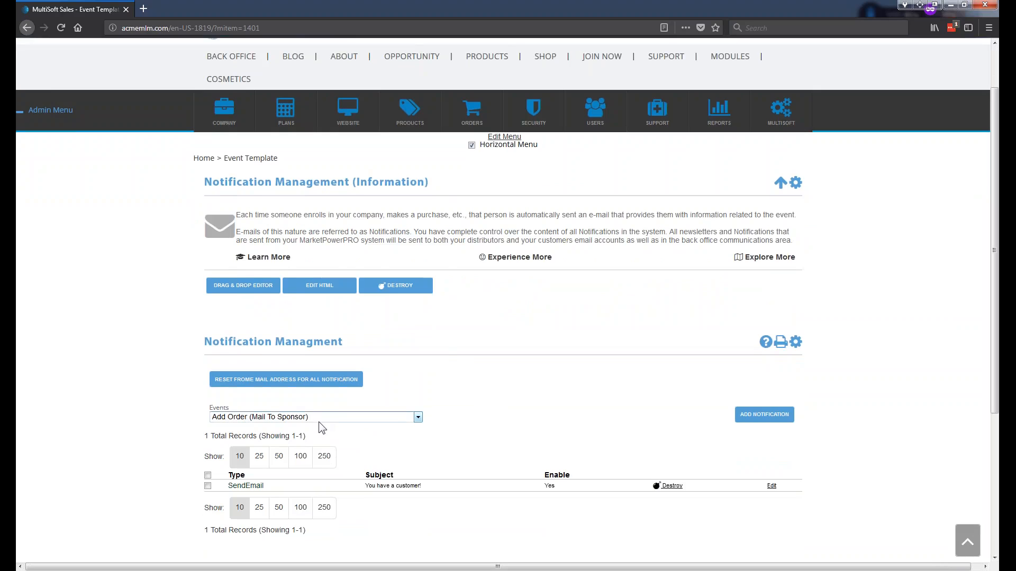
{"action": "left_click", "coordinate": [315, 416]}
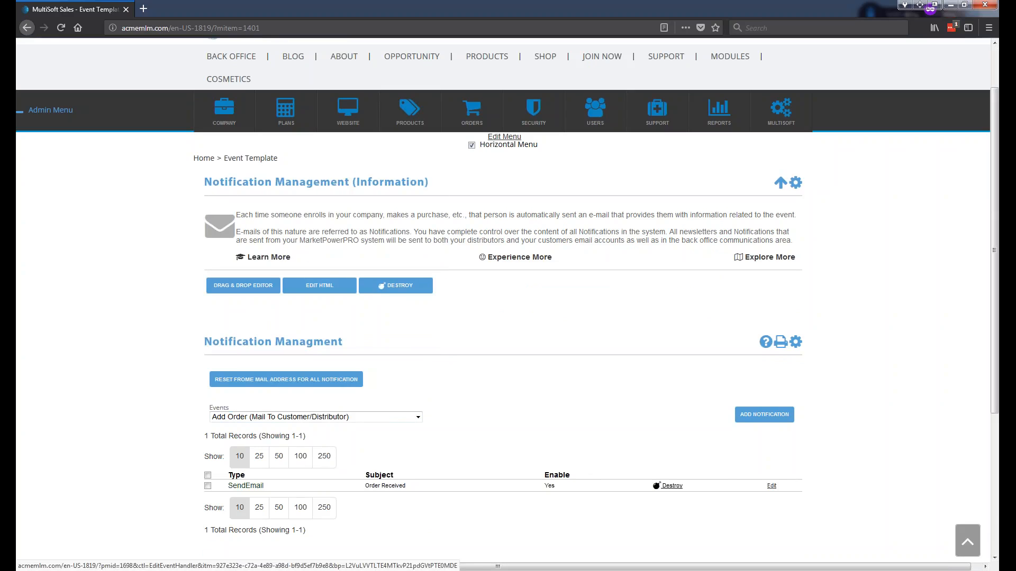
{"action": "left_click", "coordinate": [771, 485]}
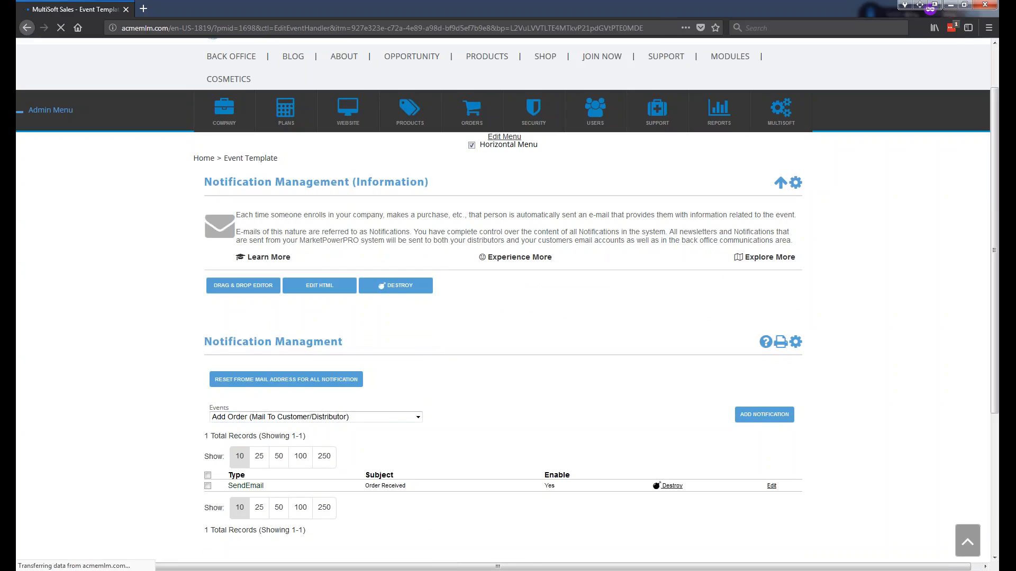
{"action": "left_click", "coordinate": [771, 485]}
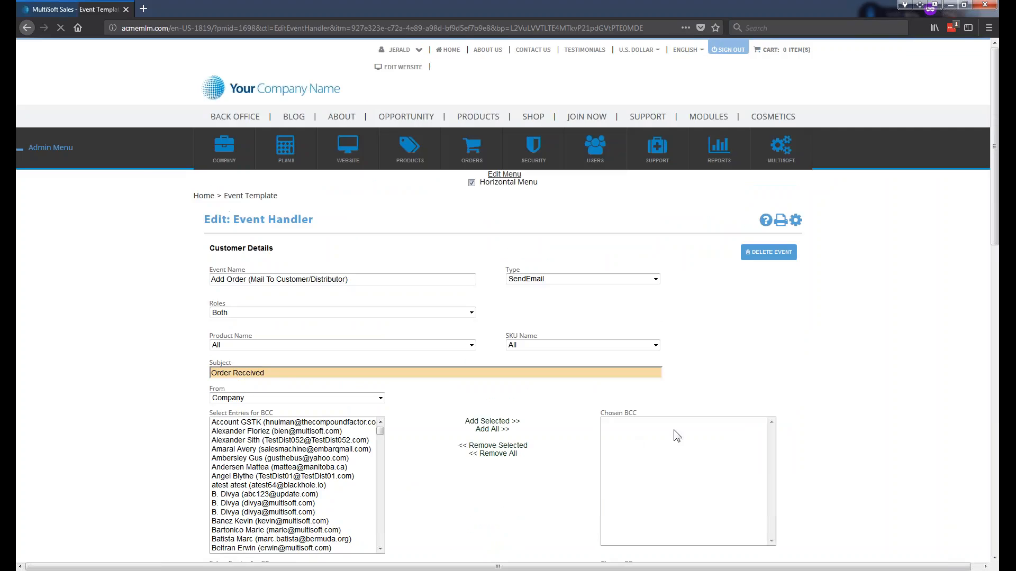
{"action": "scroll", "scroll_direction": "down", "scroll_amount": 3}
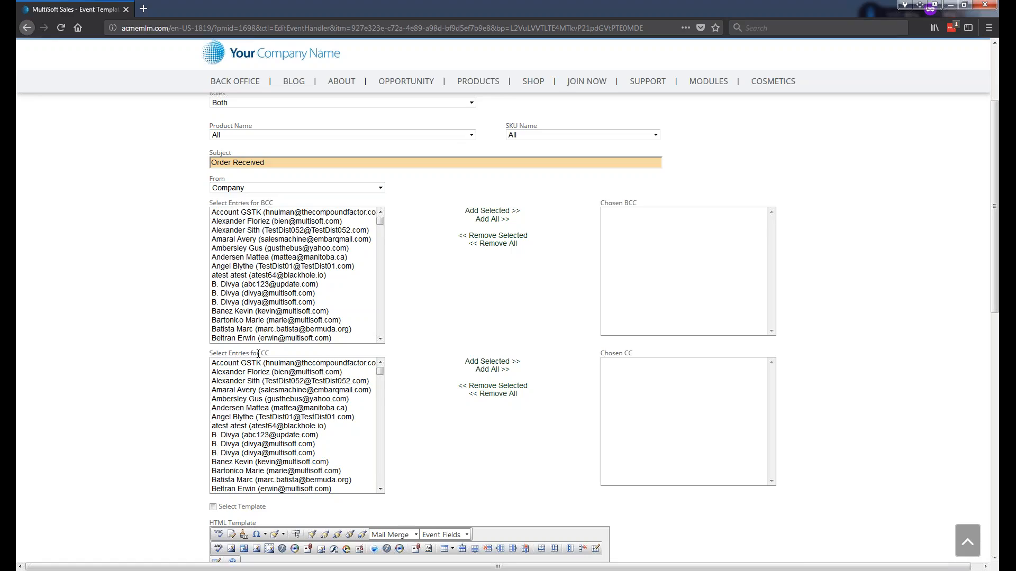
{"action": "mouse_move", "coordinate": [158, 335]}
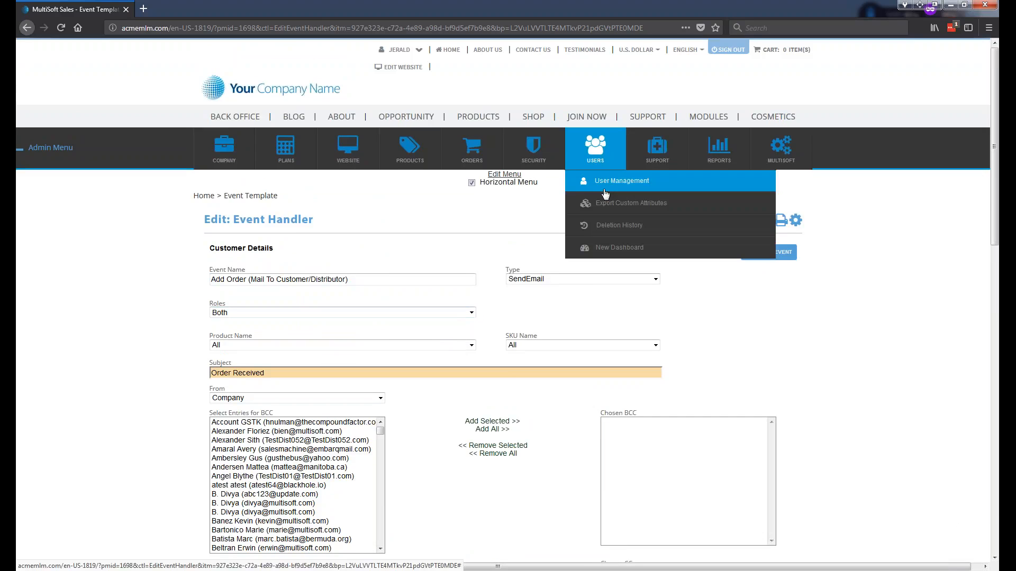
{"action": "scroll", "scroll_direction": "down", "scroll_amount": 3}
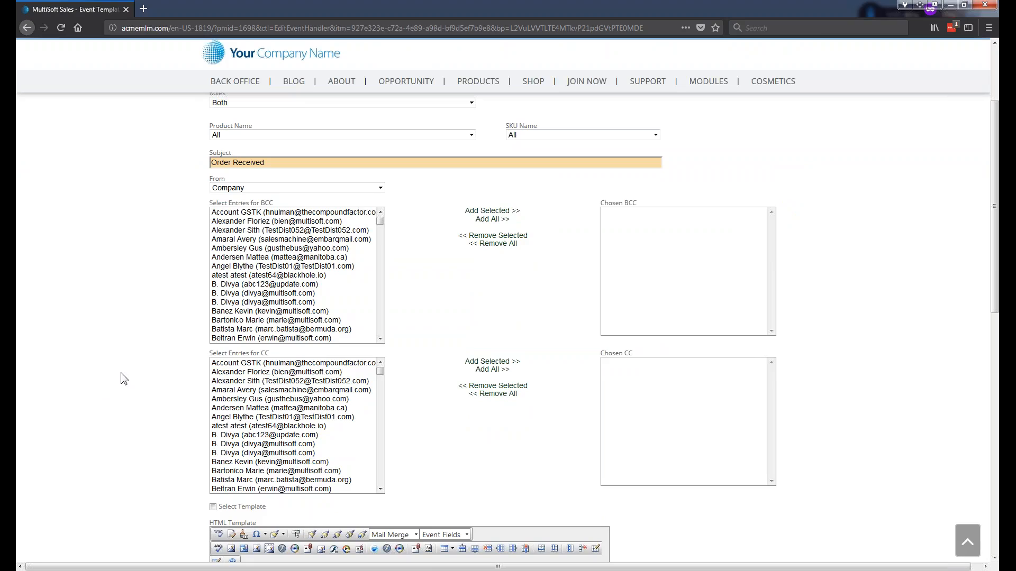
{"action": "mouse_move", "coordinate": [195, 322]}
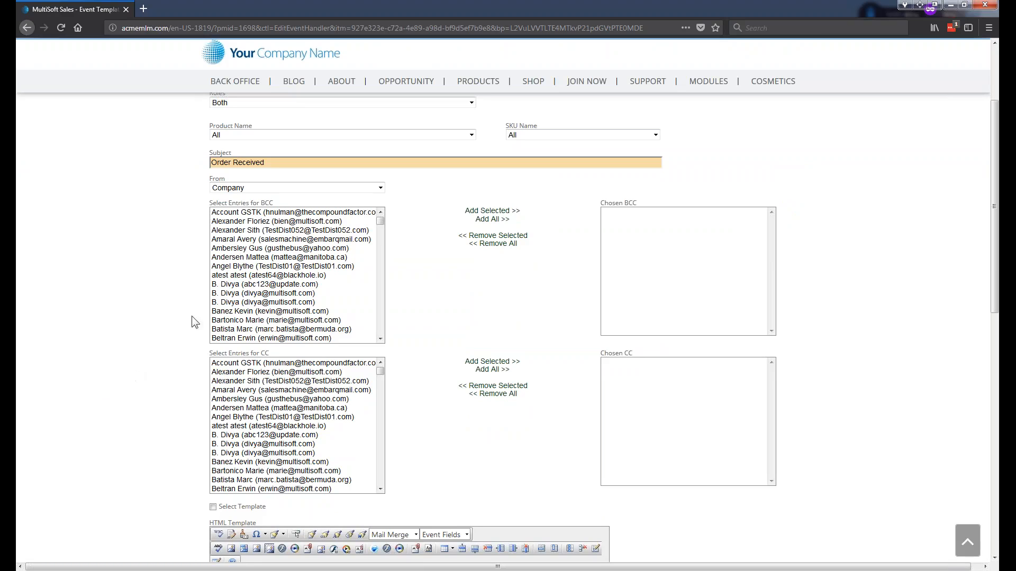
{"action": "mouse_move", "coordinate": [286, 278]}
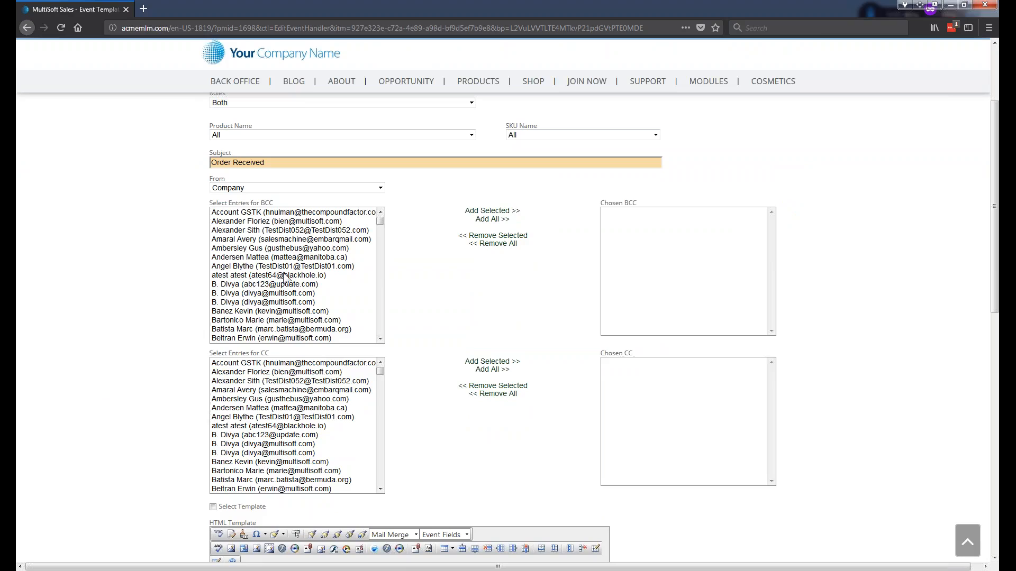
{"action": "left_click", "coordinate": [267, 275]}
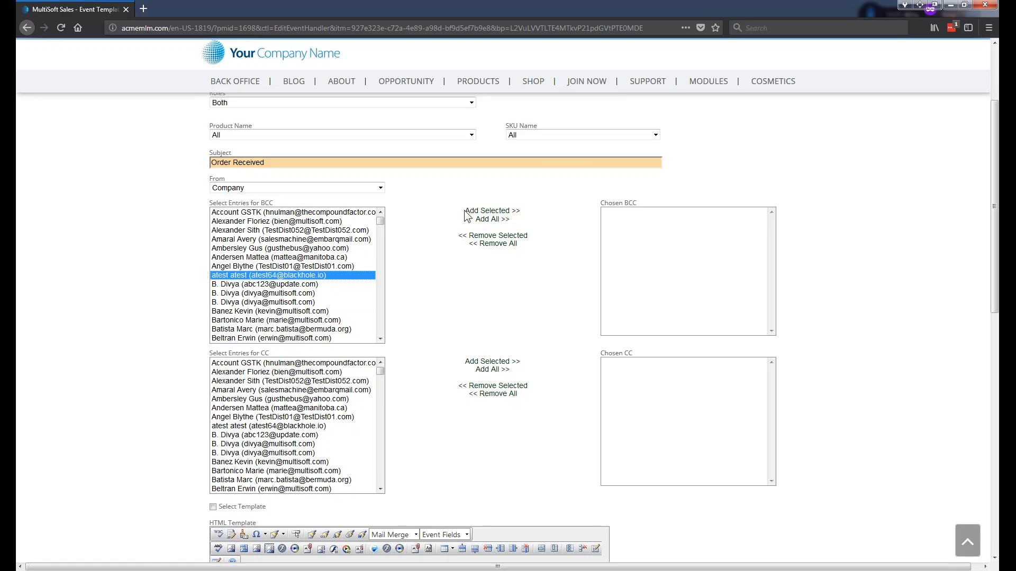
{"action": "mouse_move", "coordinate": [491, 211]}
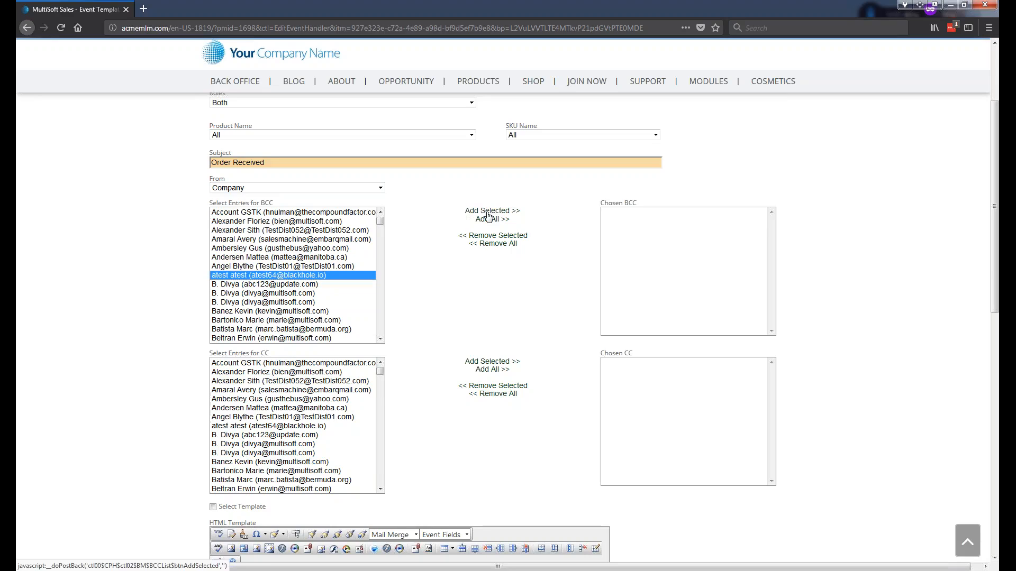
{"action": "left_click", "coordinate": [491, 211]}
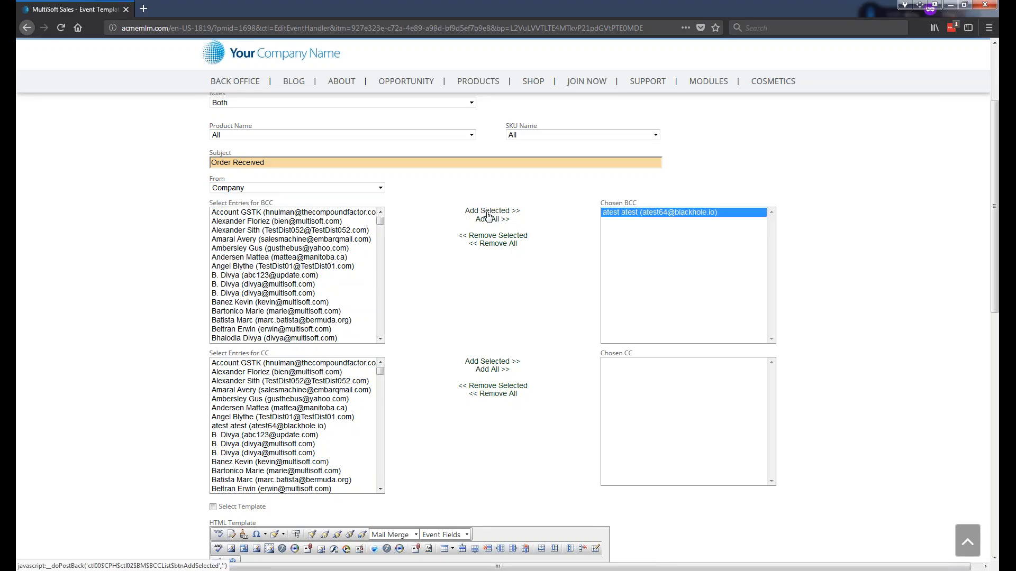
{"action": "left_click", "coordinate": [288, 380]}
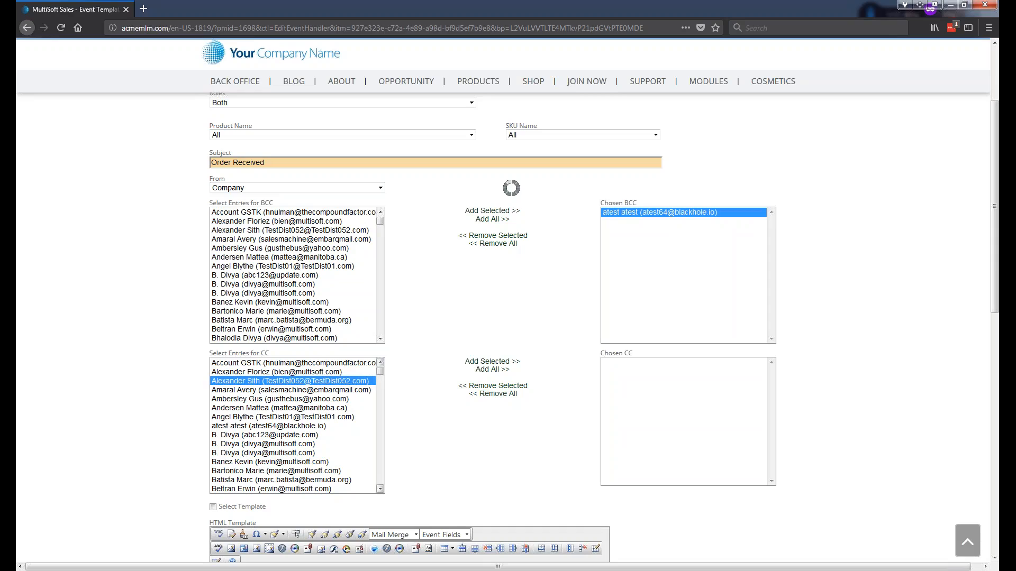
{"action": "left_click", "coordinate": [491, 361]}
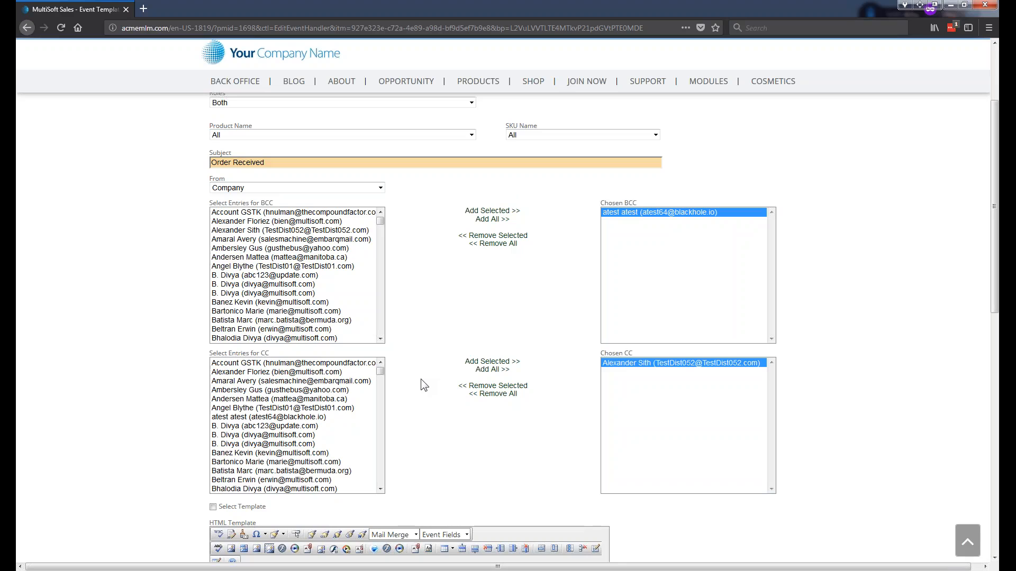
{"action": "scroll", "scroll_direction": "down", "scroll_amount": 3}
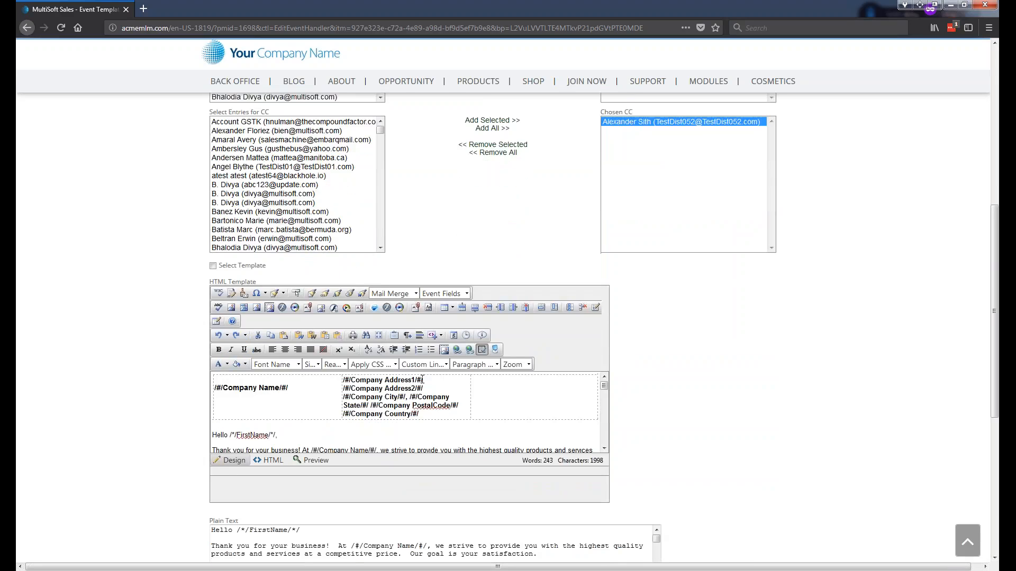
Save and close the Order Received notification.
{"action": "scroll", "scroll_direction": "down", "scroll_amount": 3}
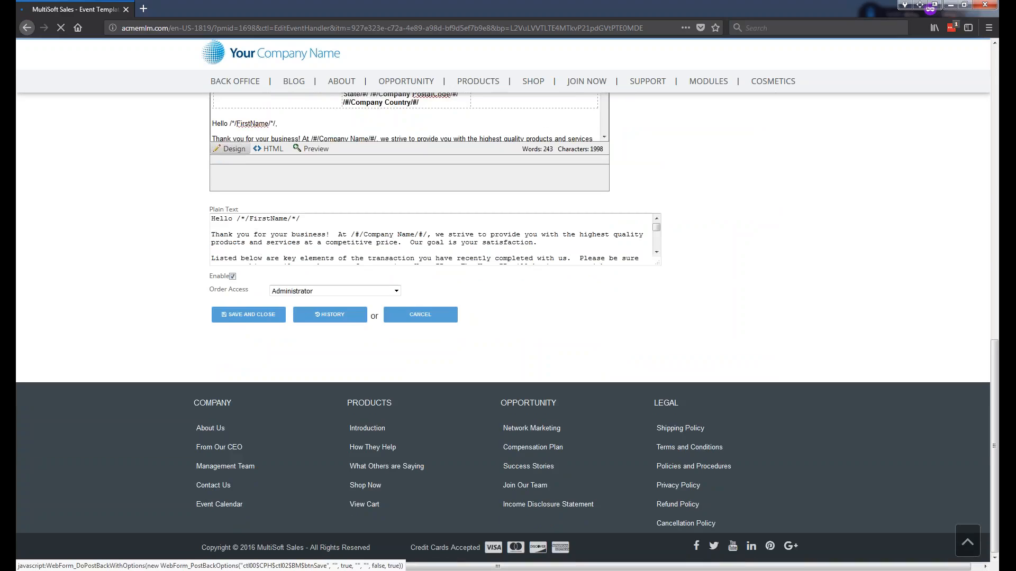
{"action": "left_click", "coordinate": [248, 314]}
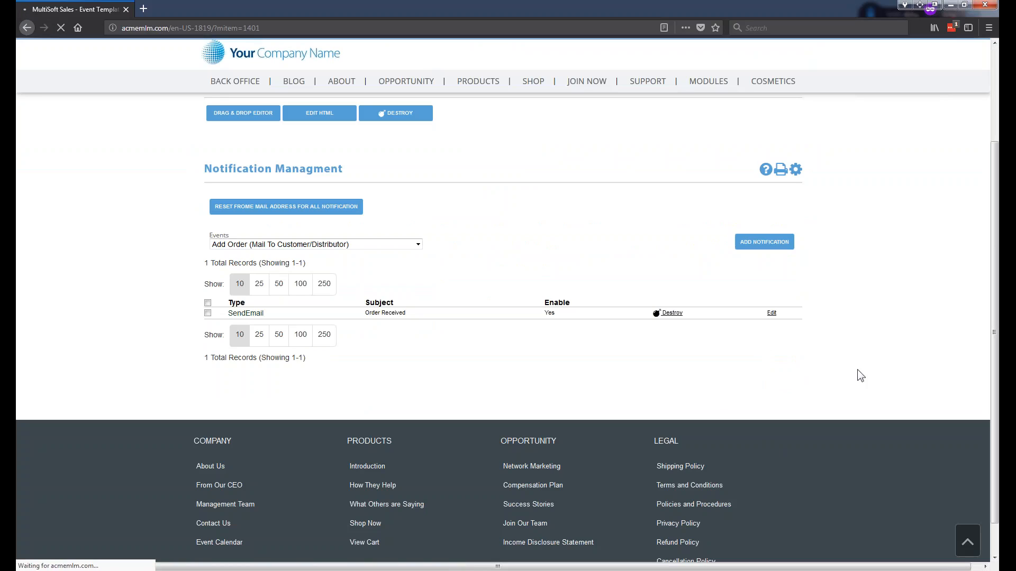
Reopen the Order Received notification and push it to the publisher.
{"action": "left_click", "coordinate": [772, 313]}
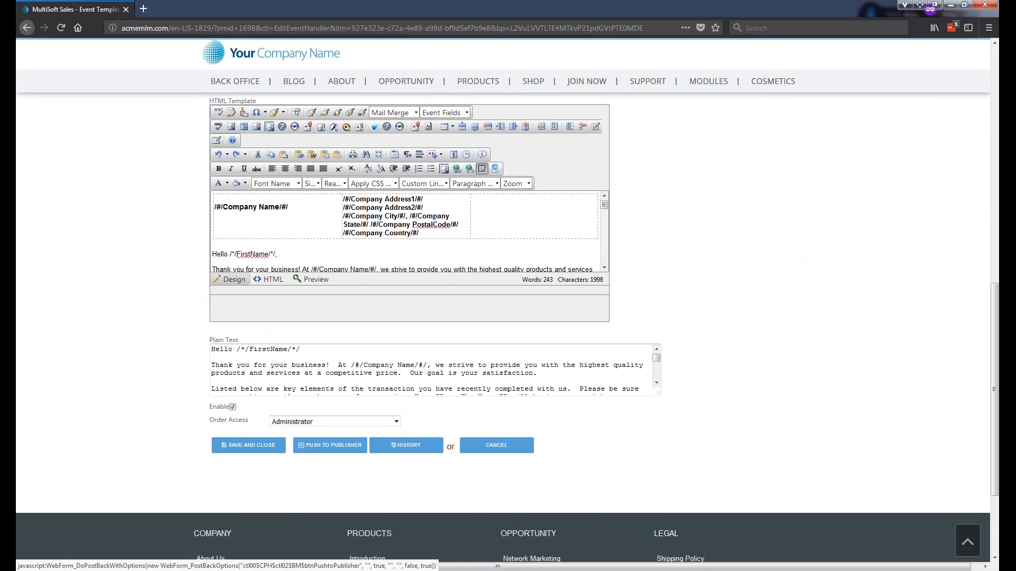
{"action": "left_click", "coordinate": [329, 445]}
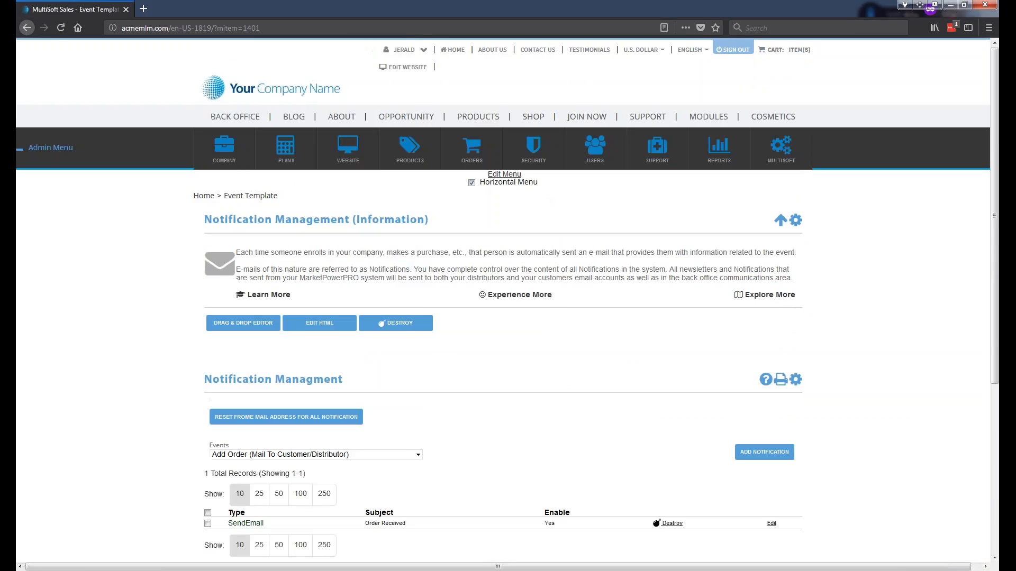
Open the COMPANY menu to find Publish Notification Events.
{"action": "left_click", "coordinate": [223, 148]}
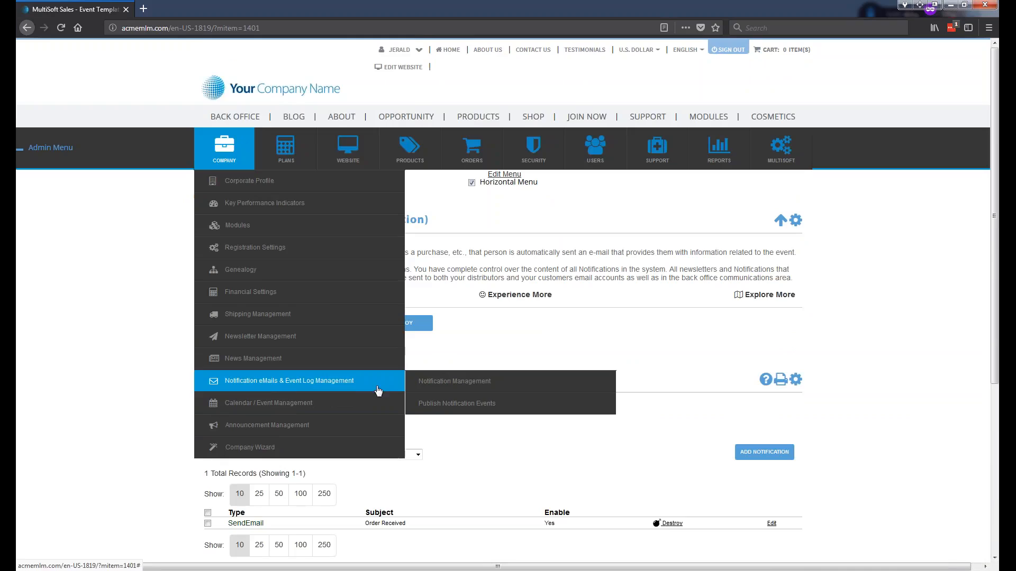
{"action": "mouse_move", "coordinate": [456, 404]}
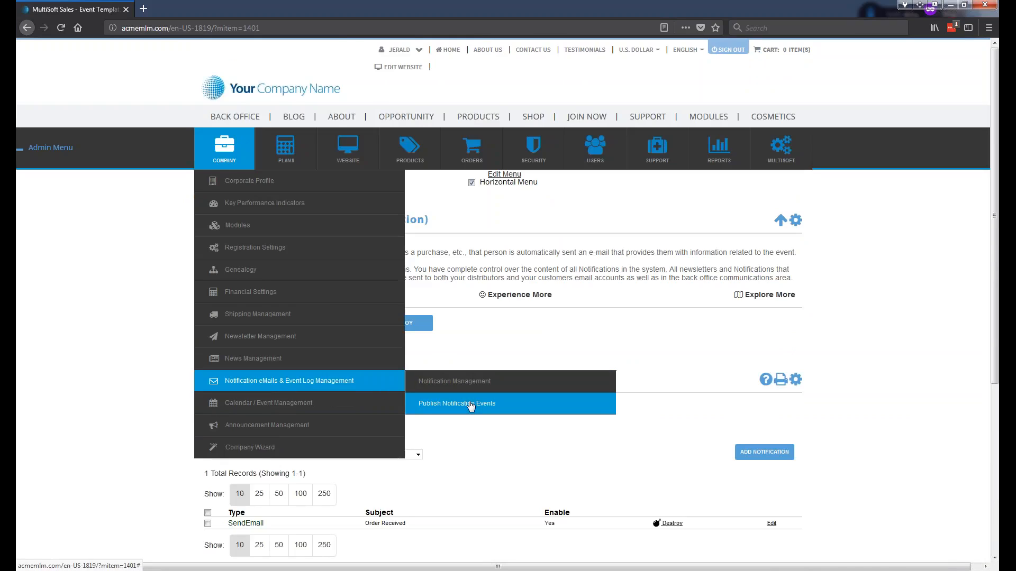